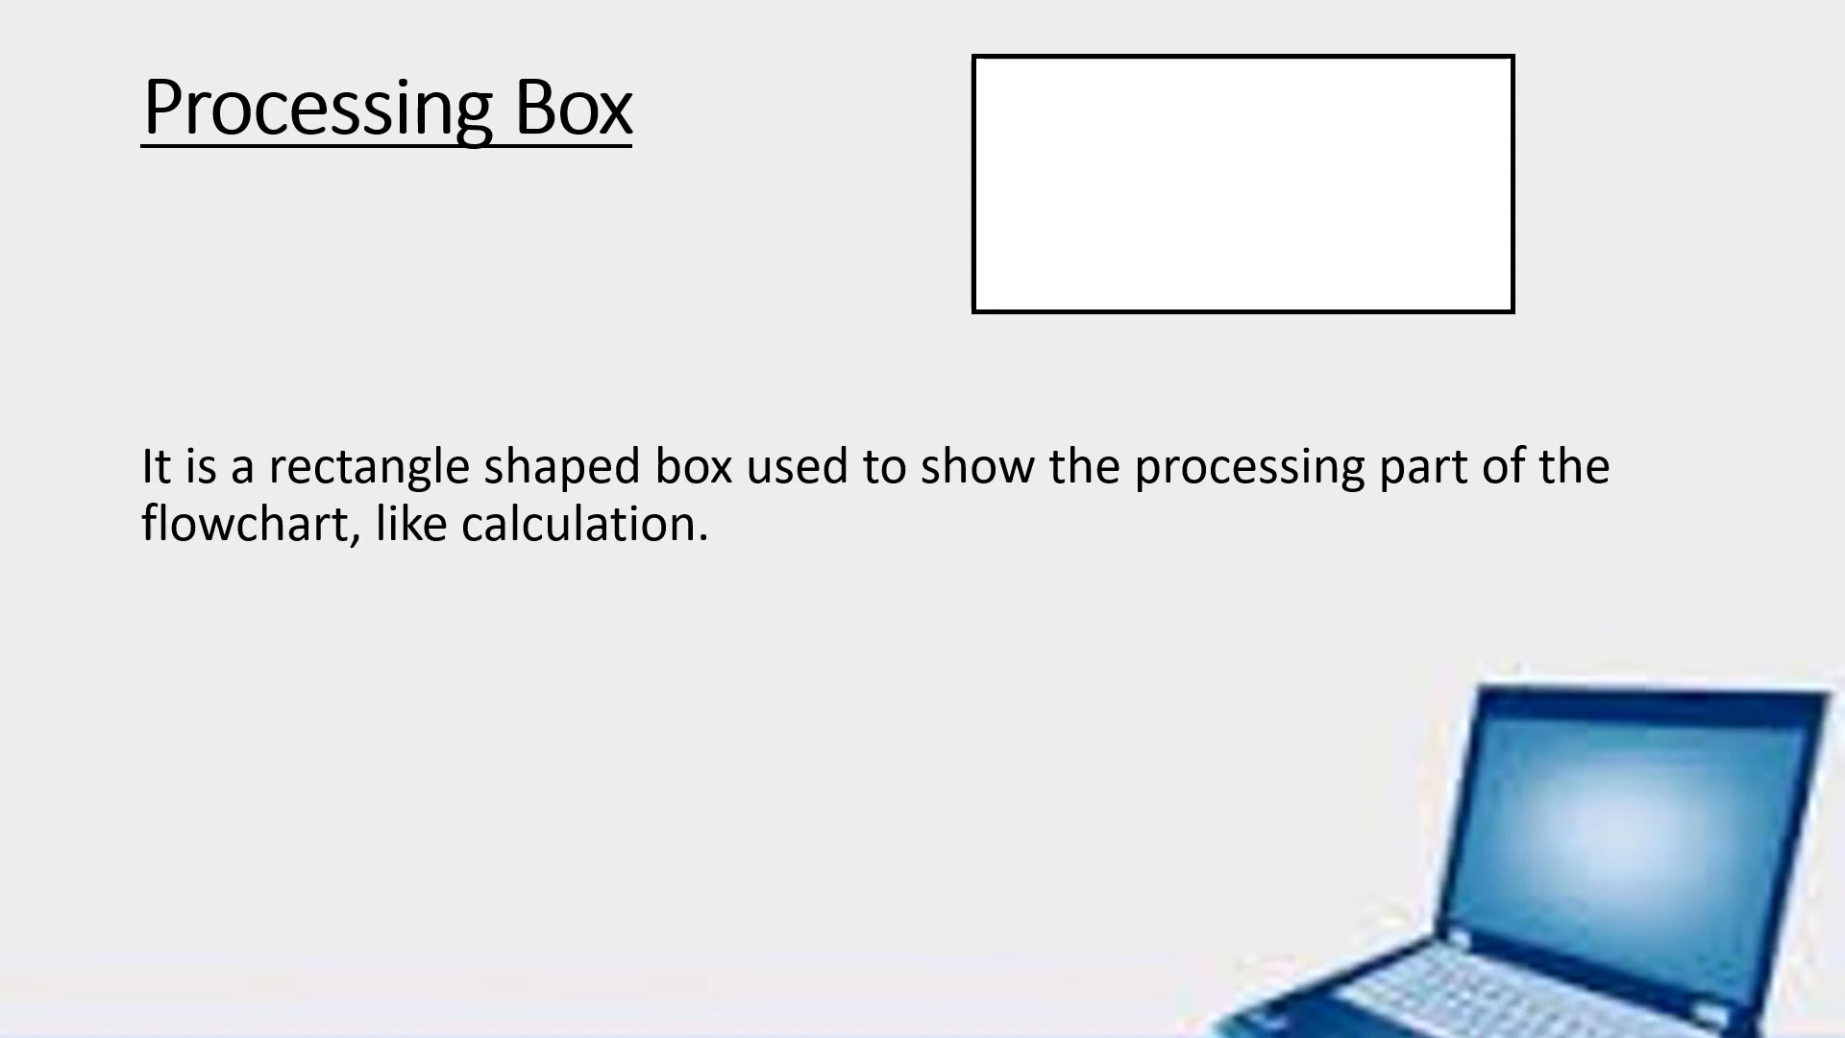
Advance the slideshow from the Processing Box slide to the Decision Box slide
{"action": "key", "text": "Right"}
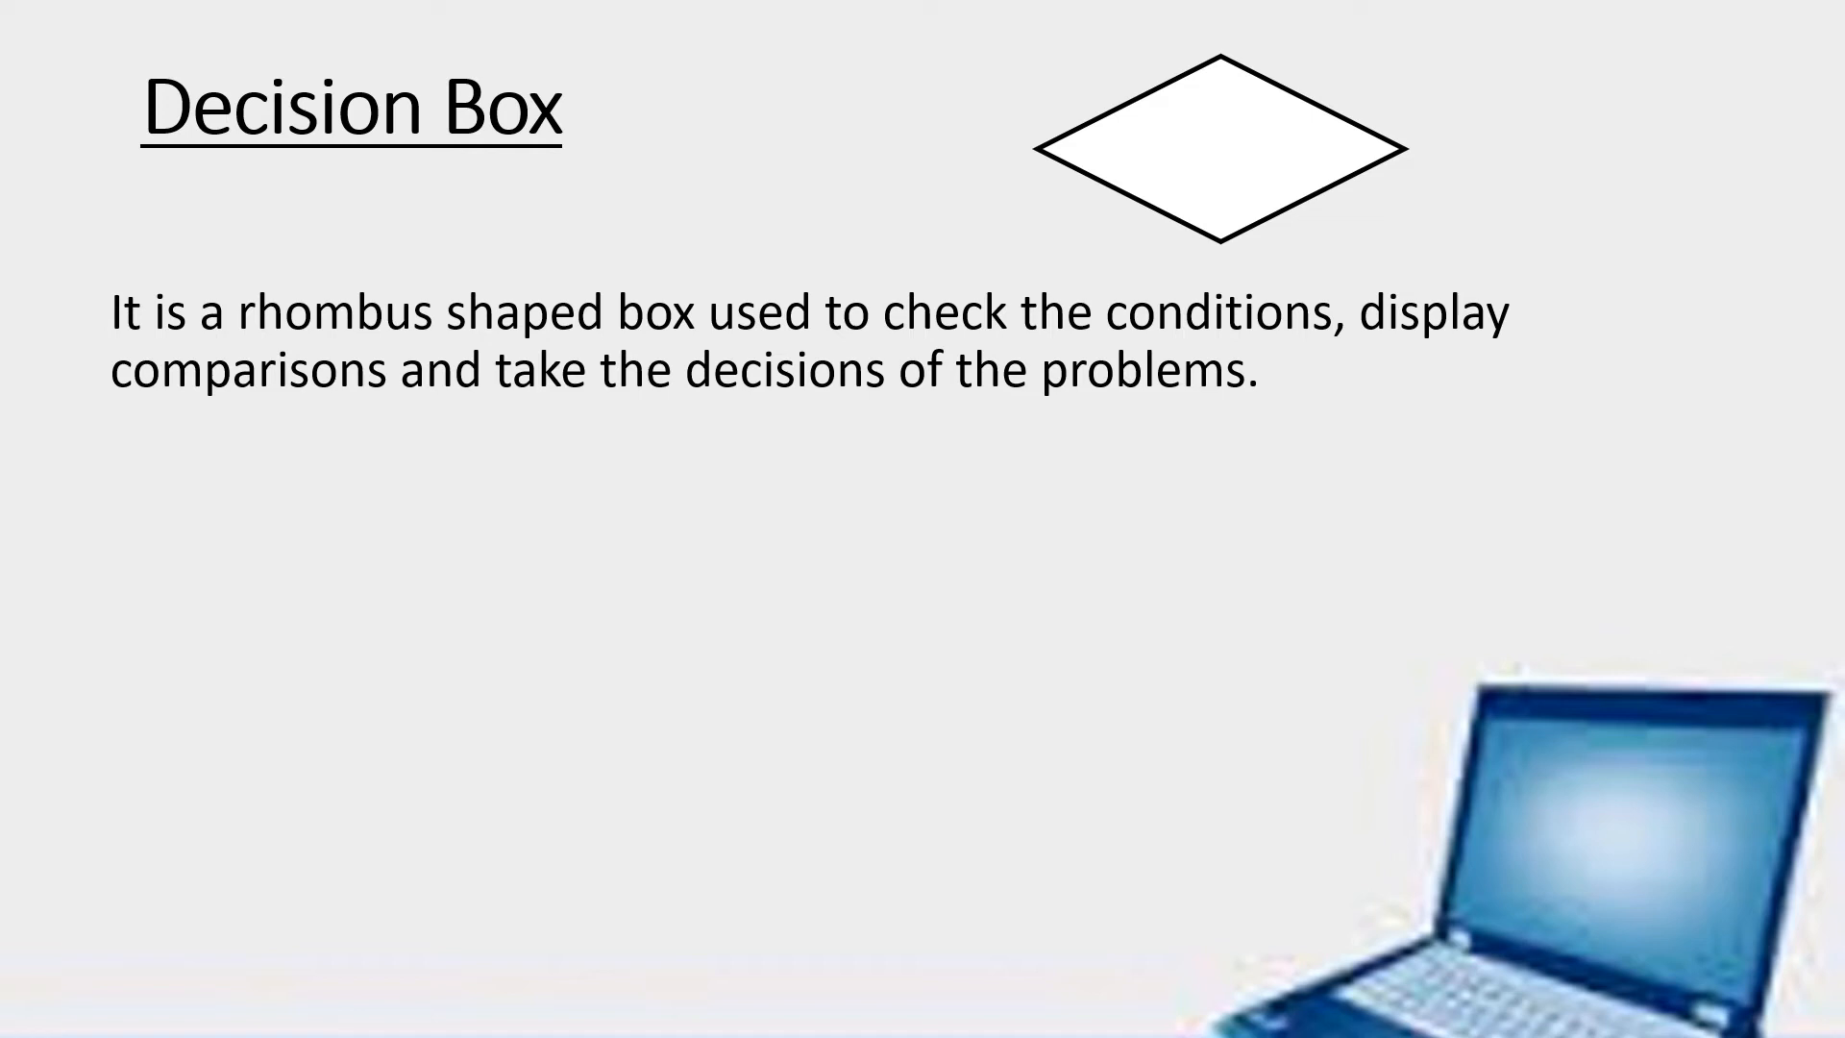
Advance the slideshow from the Decision Box rhombus slide to the Connectors slide
{"action": "key", "text": "Right"}
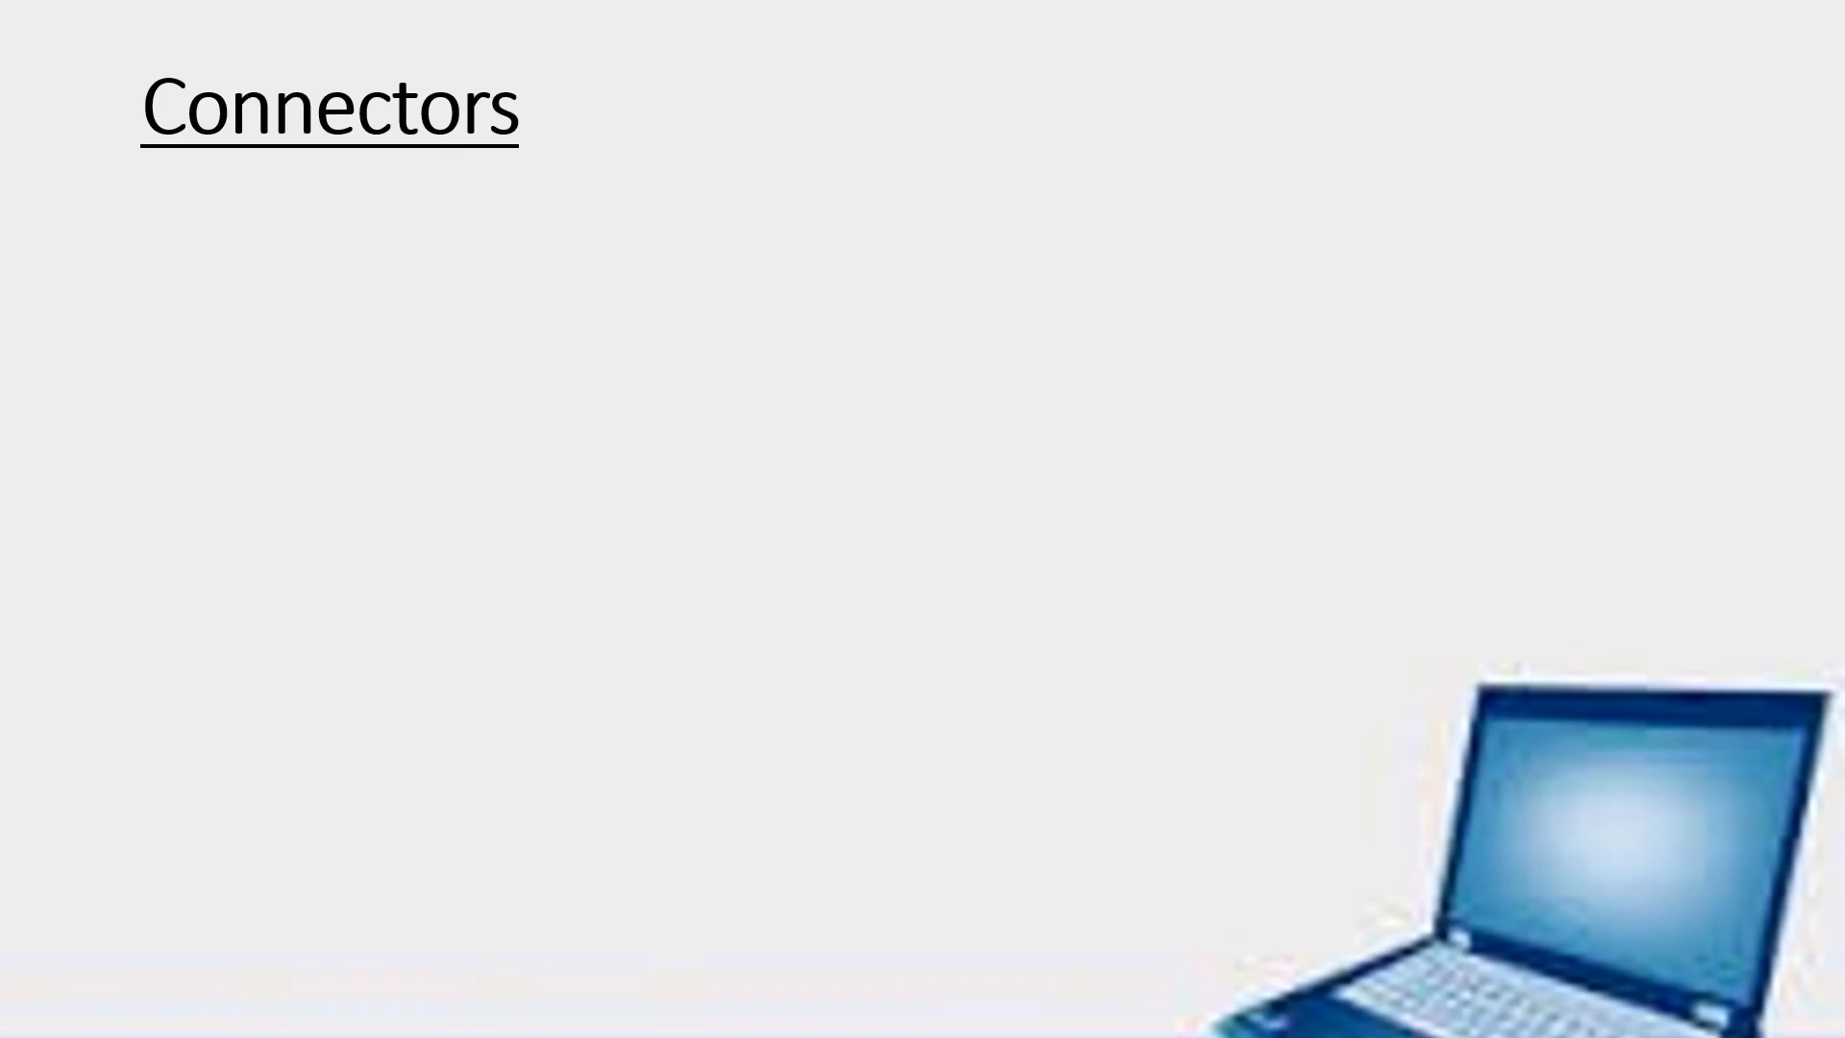